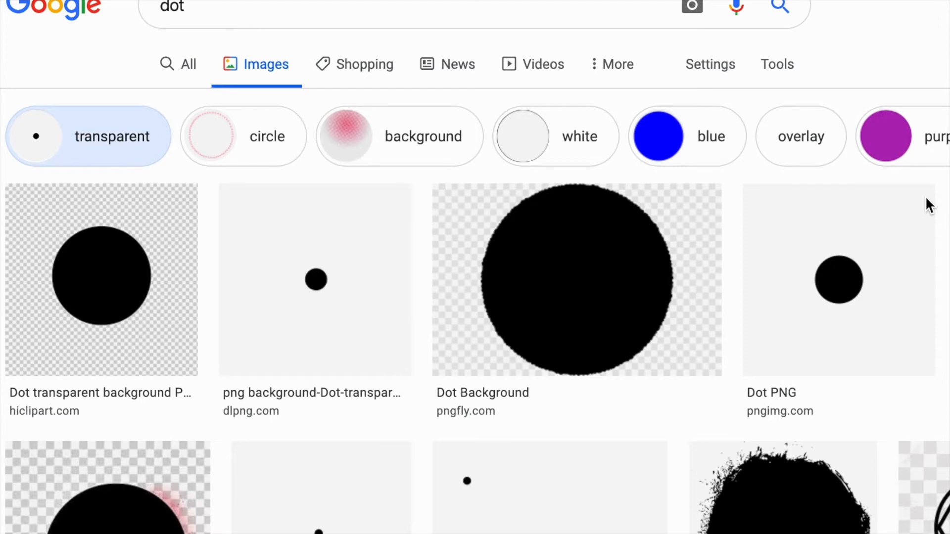
mouse_move(891, 94)
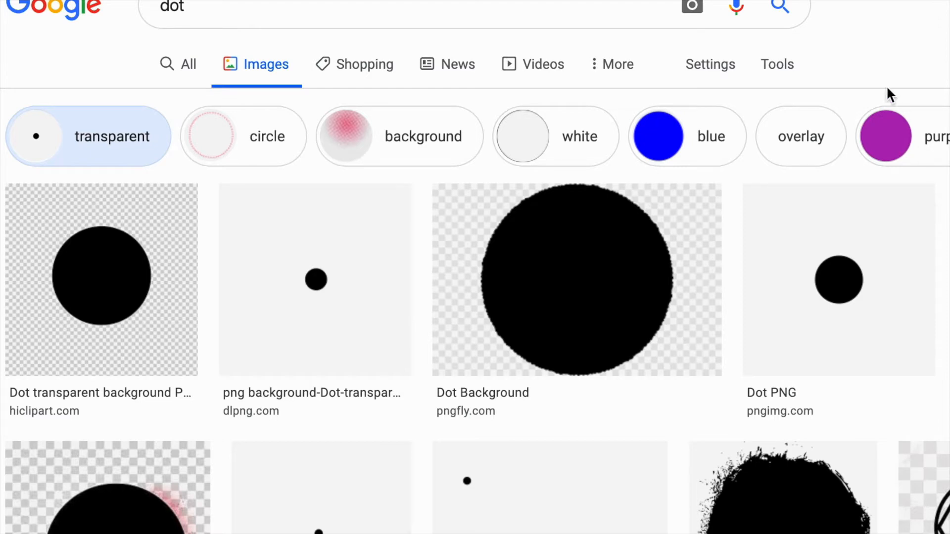
mouse_move(324, 67)
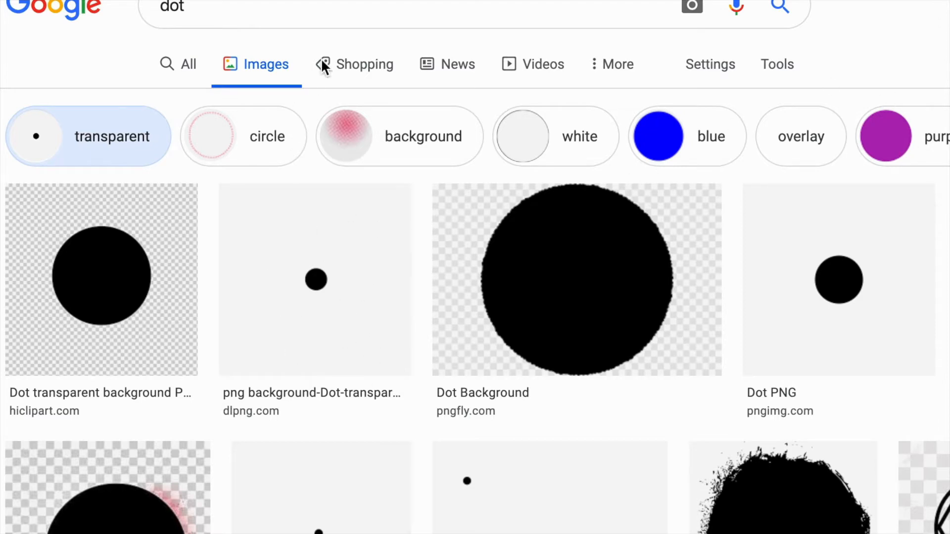
mouse_move(332, 48)
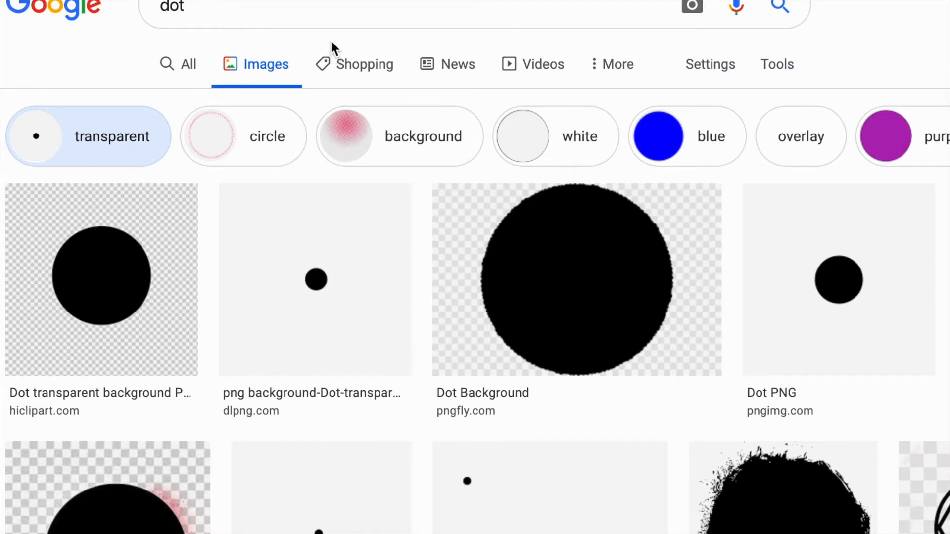
mouse_move(345, 2)
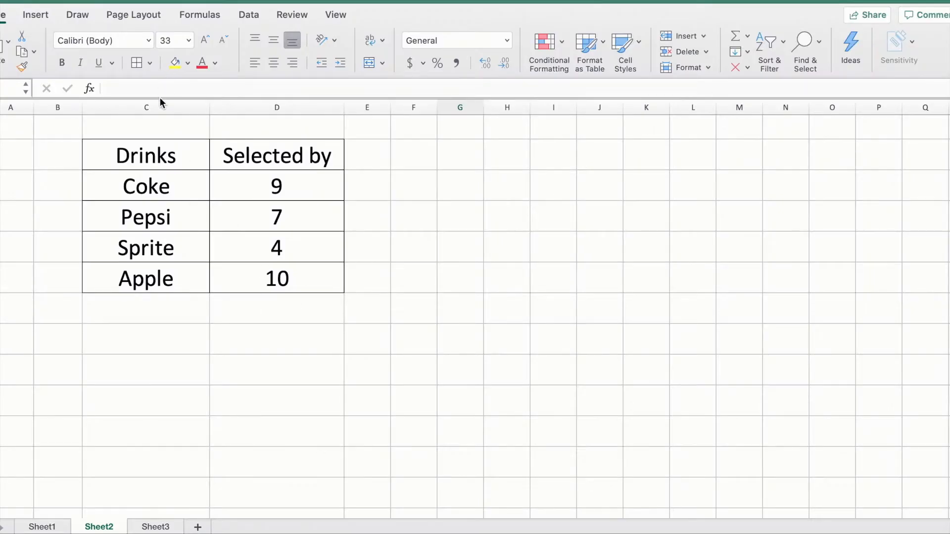
- Select the Drinks and Selected by header cells and fill them yellow
left_click(145, 108)
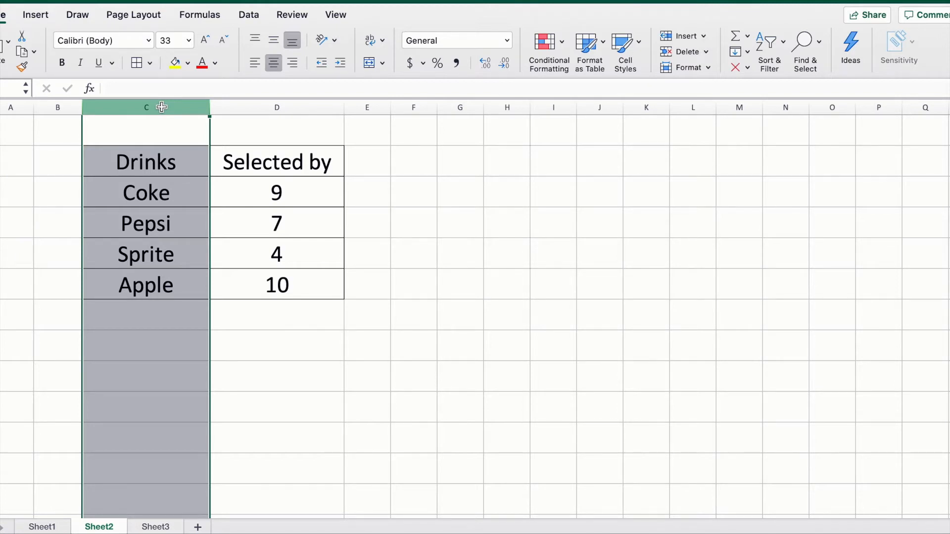
left_click(277, 108)
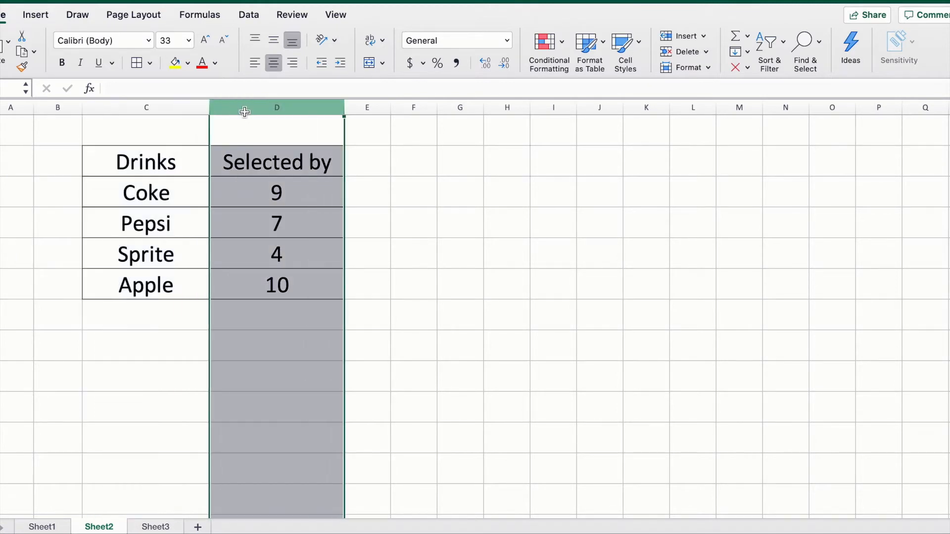
mouse_move(424, 296)
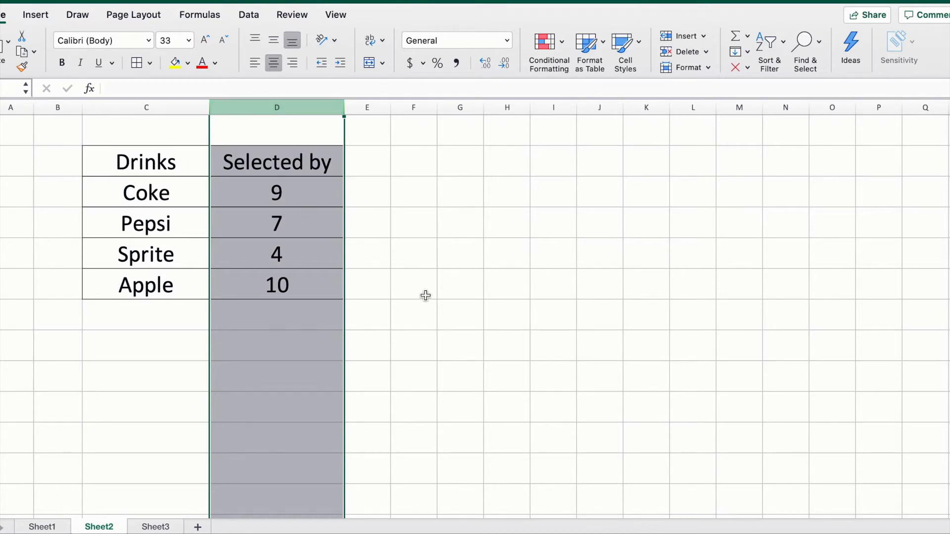
left_click(145, 162)
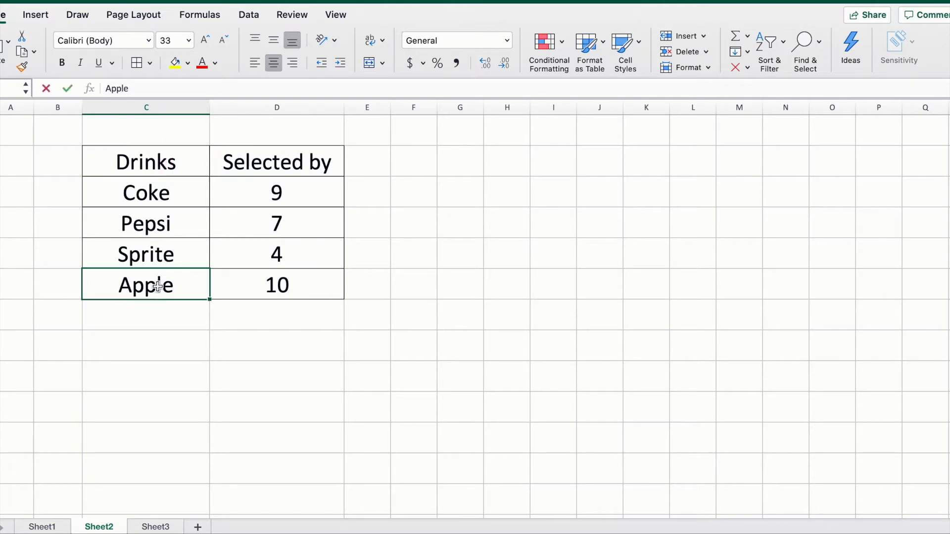
left_click(145, 108)
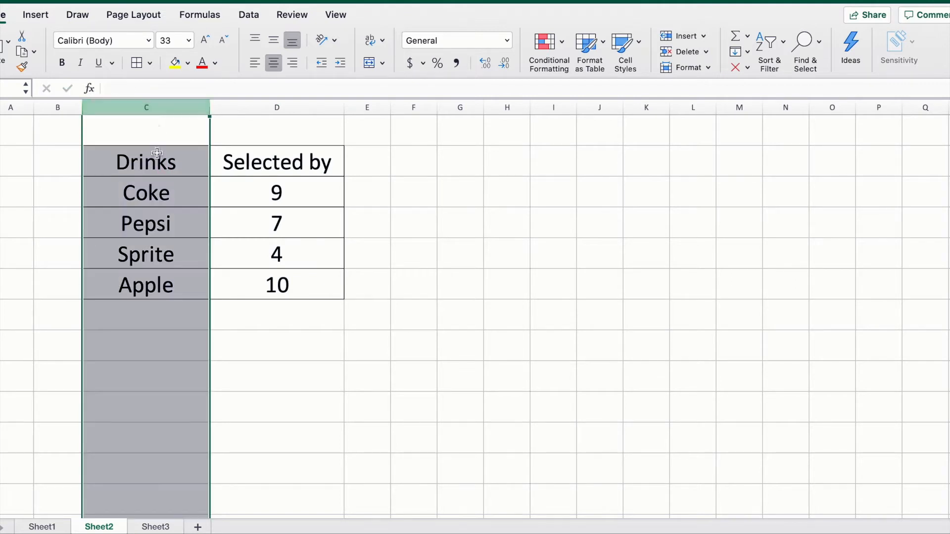
left_click(277, 161)
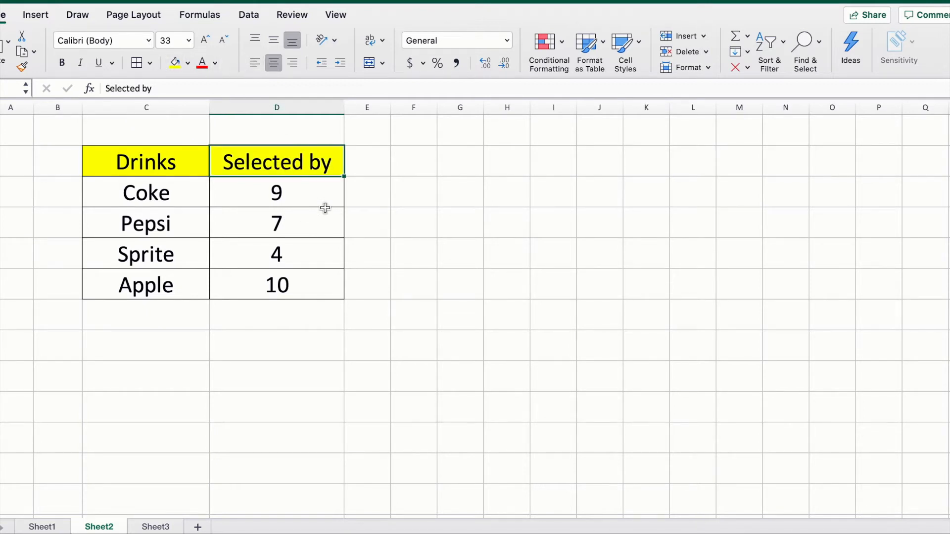
- Select the drink count cells (Coke 9, Pepsi 7) through to the whole table
left_click(277, 192)
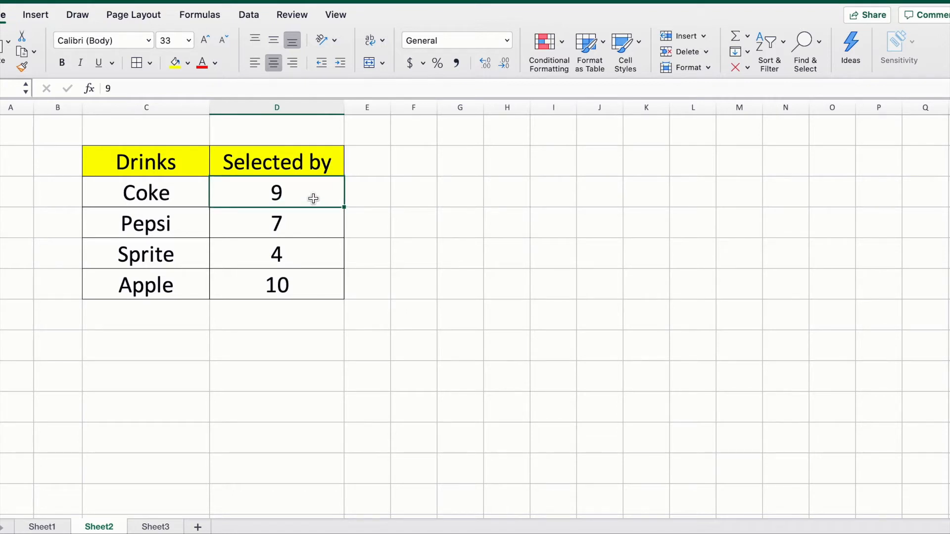
left_click(277, 223)
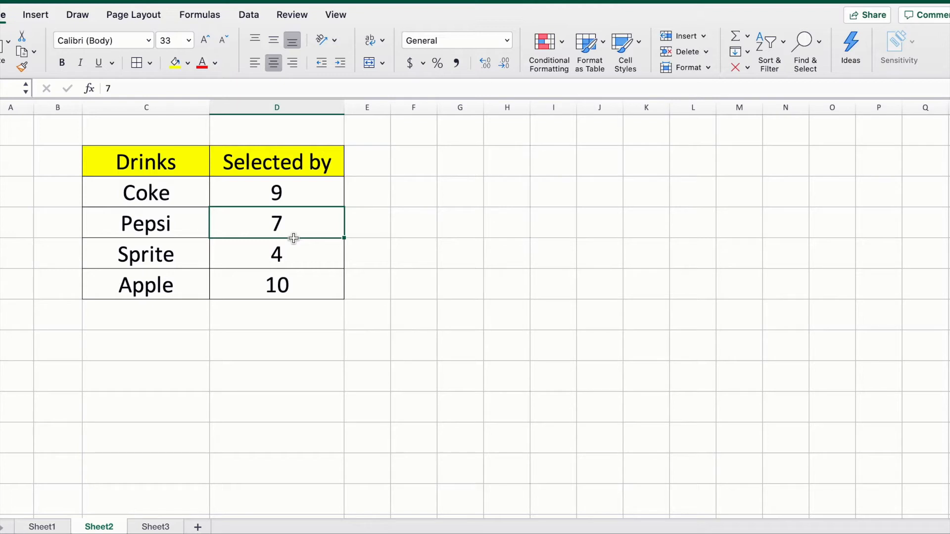
left_click(277, 254)
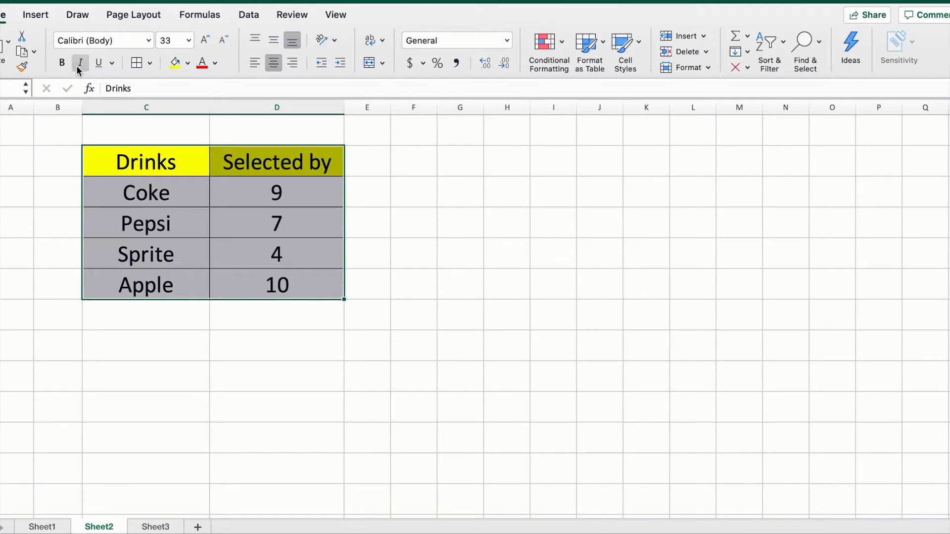
- Insert a 2-D Clustered Column chart of each drink's selection count
left_click(35, 15)
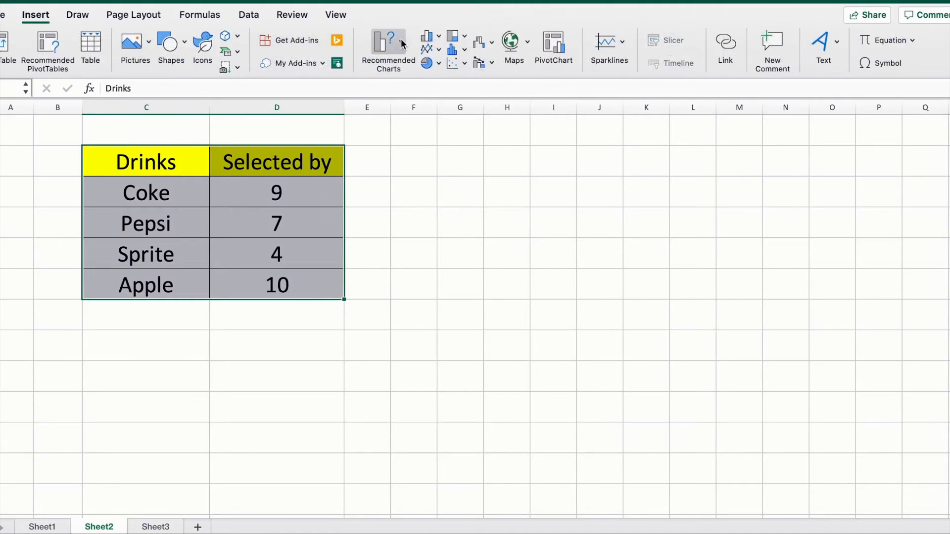
left_click(427, 35)
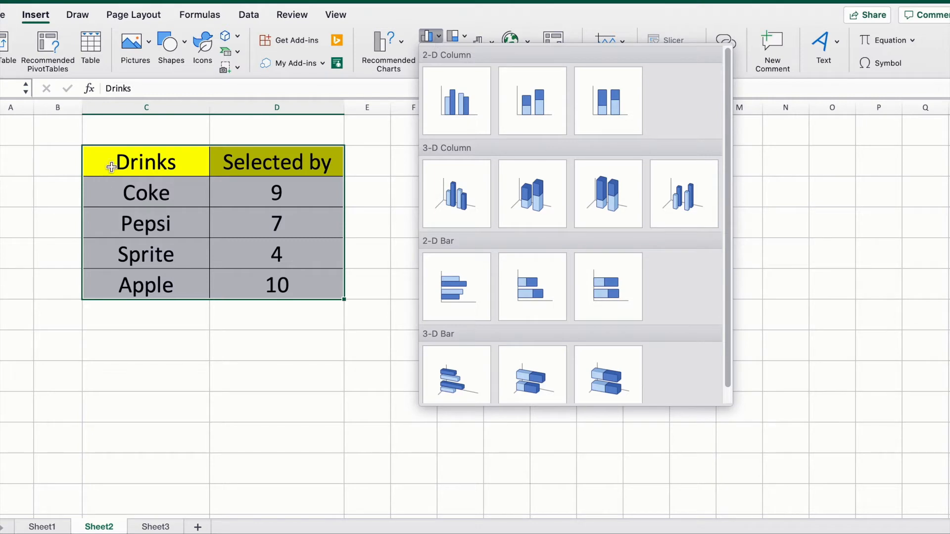
mouse_move(275, 275)
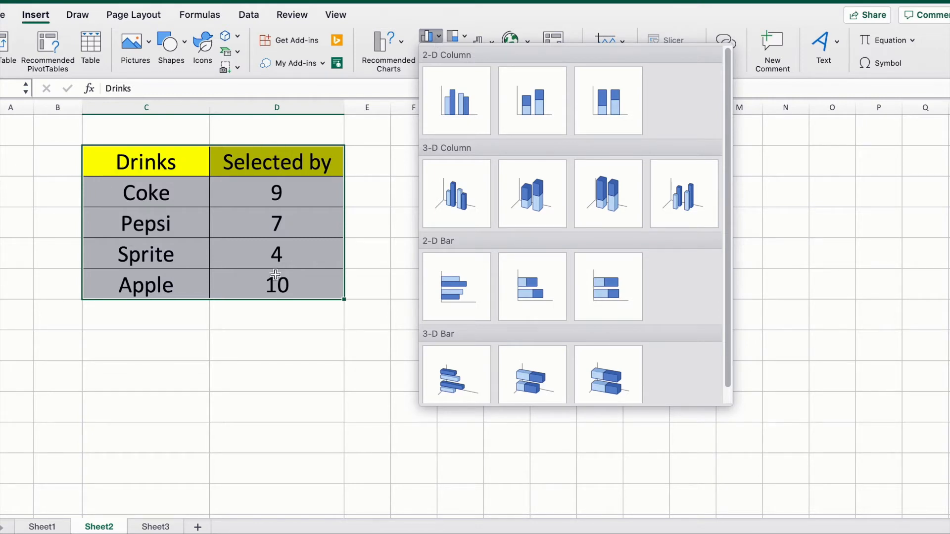
mouse_move(456, 101)
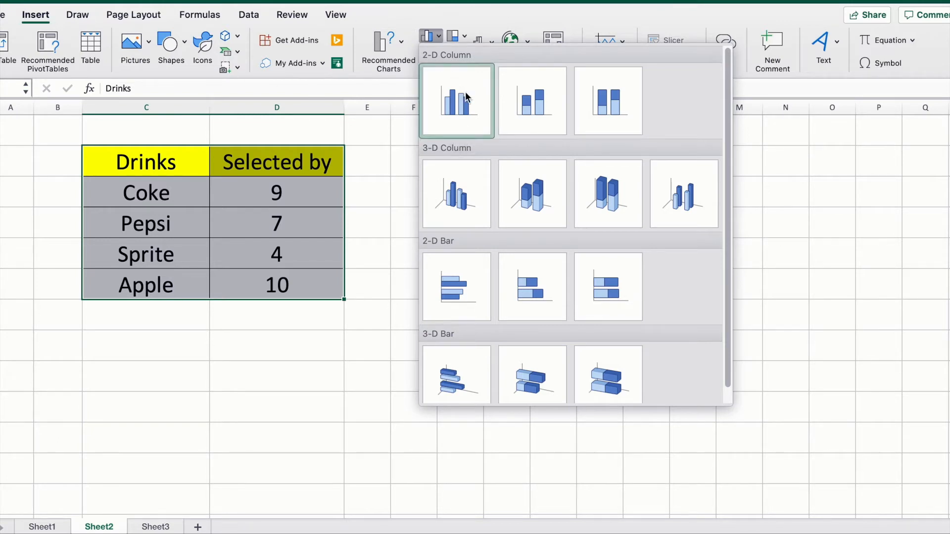
mouse_move(456, 100)
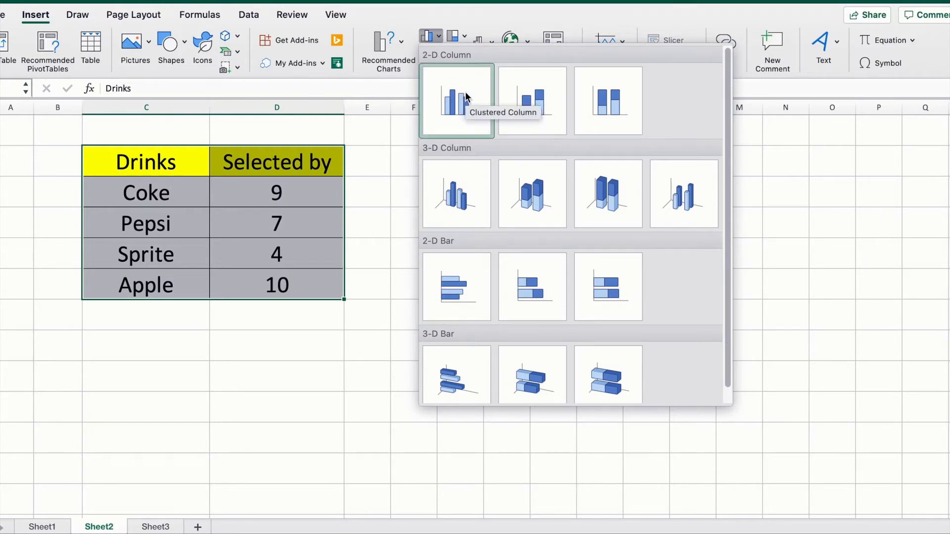
left_click(455, 100)
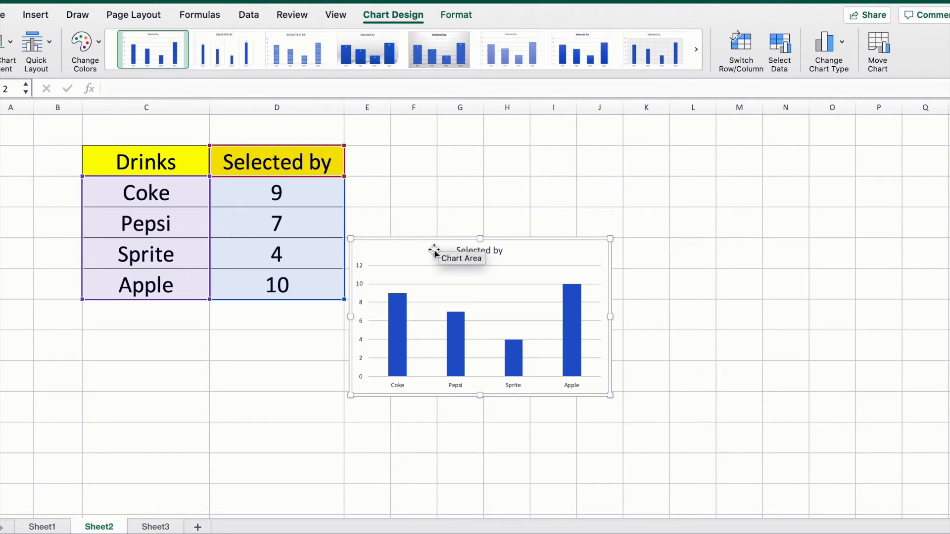
- Move the chart beside the table, enlarge it, then narrow it slightly
left_click_drag(433, 251, 489, 268)
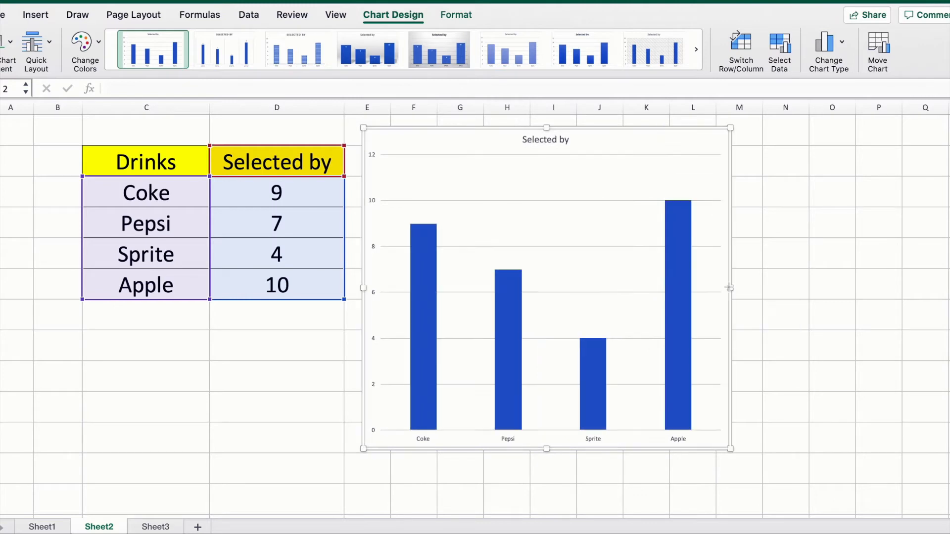
left_click_drag(731, 288, 769, 288)
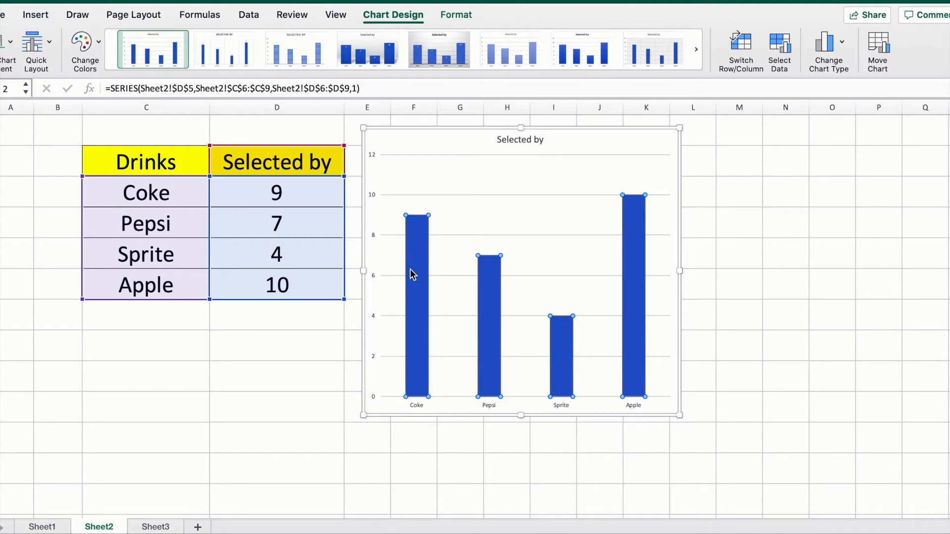
- Open Format Data Series for the drink count bars from the right-click menu
right_click(416, 272)
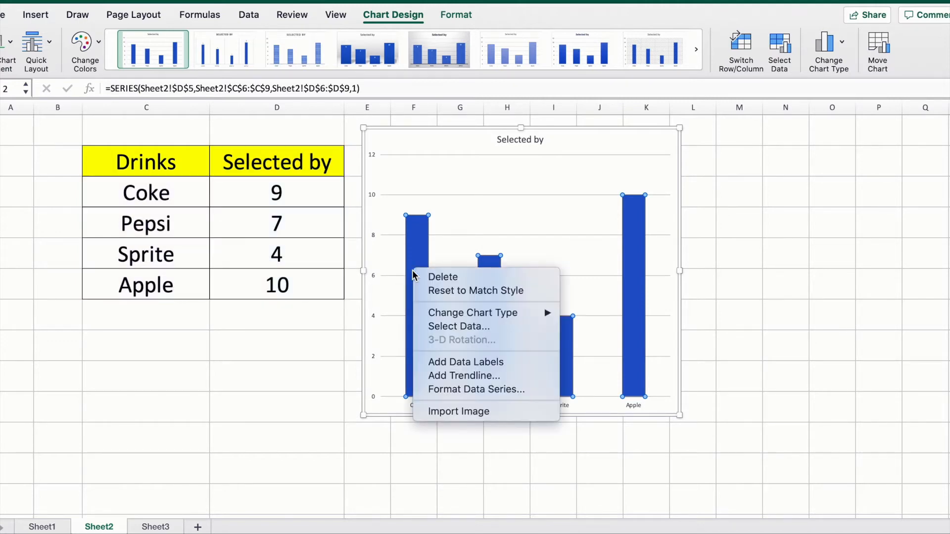
mouse_move(464, 376)
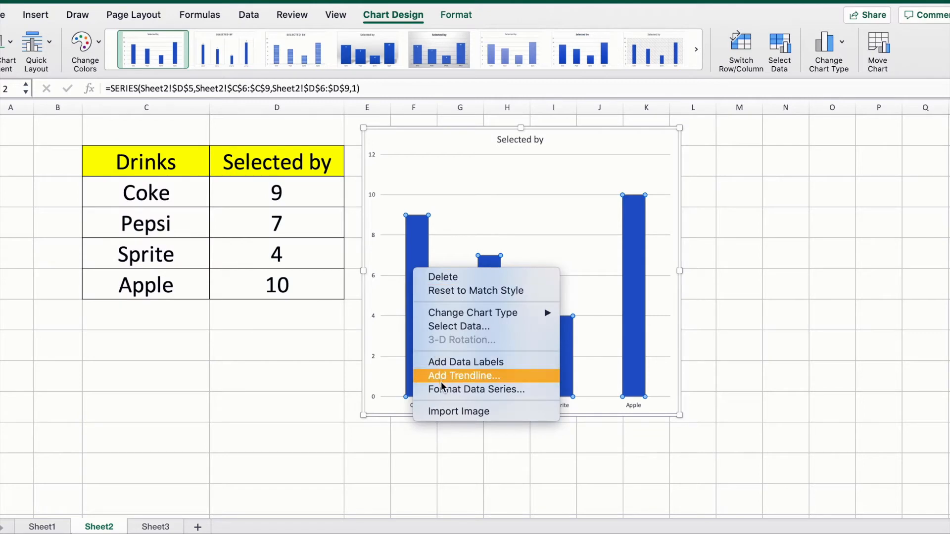
mouse_move(442, 389)
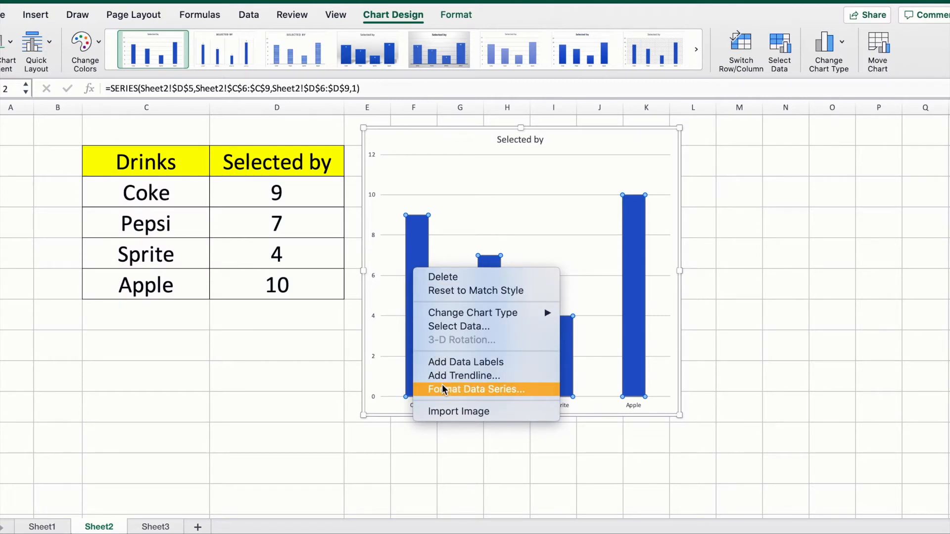
left_click(476, 388)
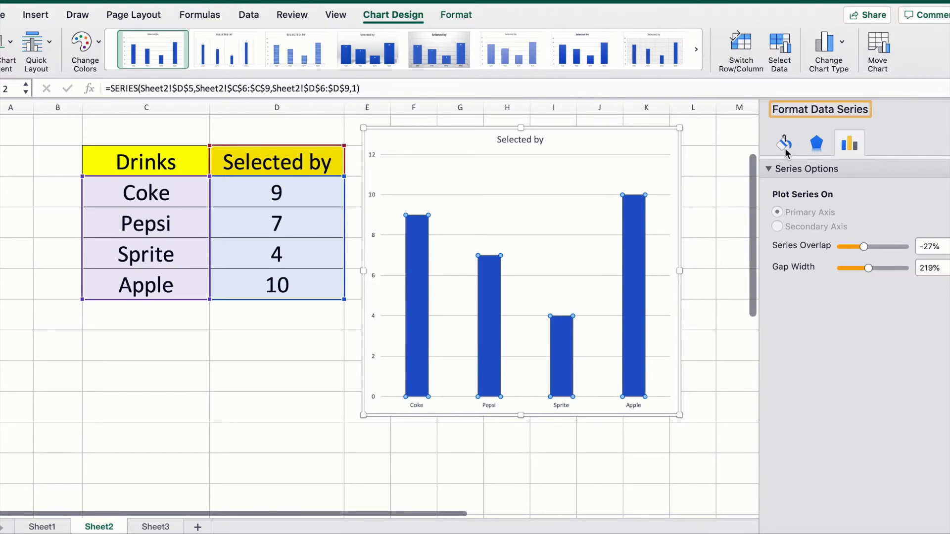
- Give the bars a dot picture fill set to Stack, one dot per unit
left_click(784, 143)
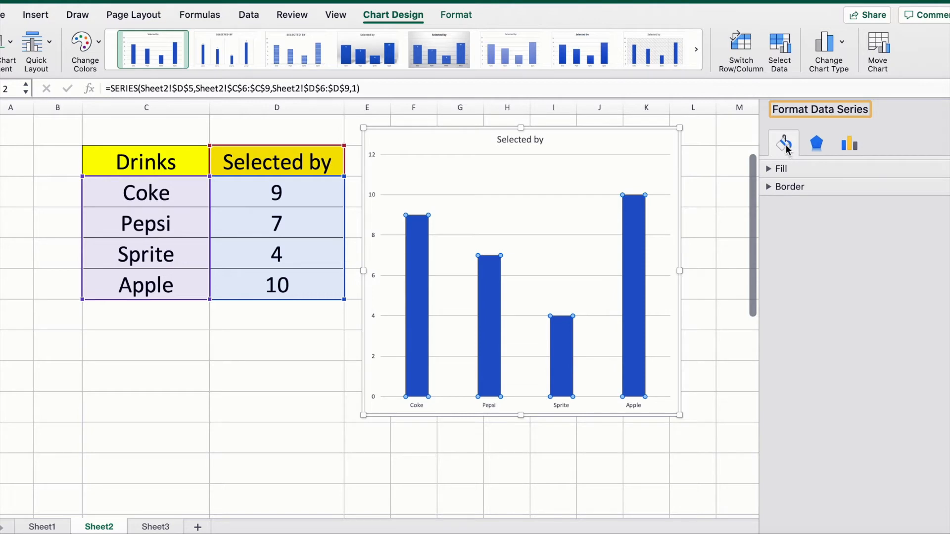
mouse_move(783, 143)
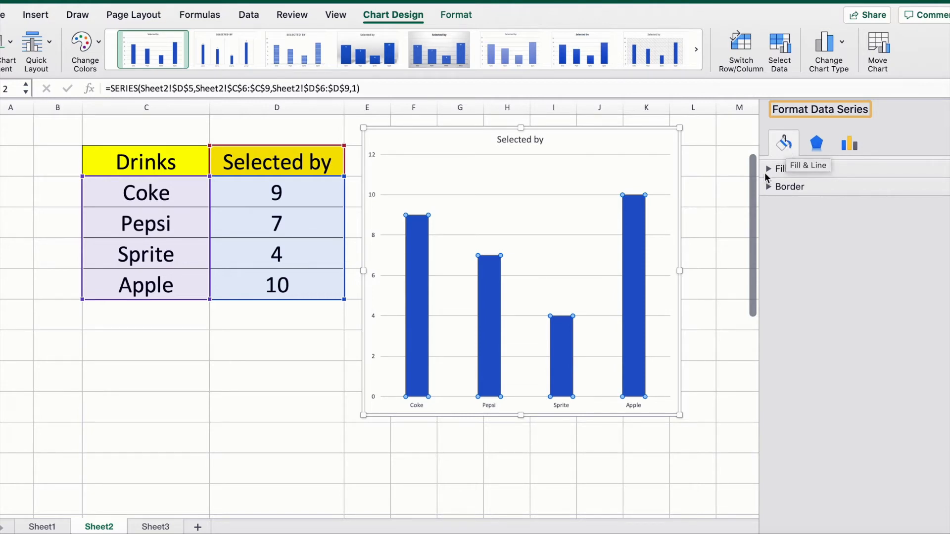
left_click(768, 168)
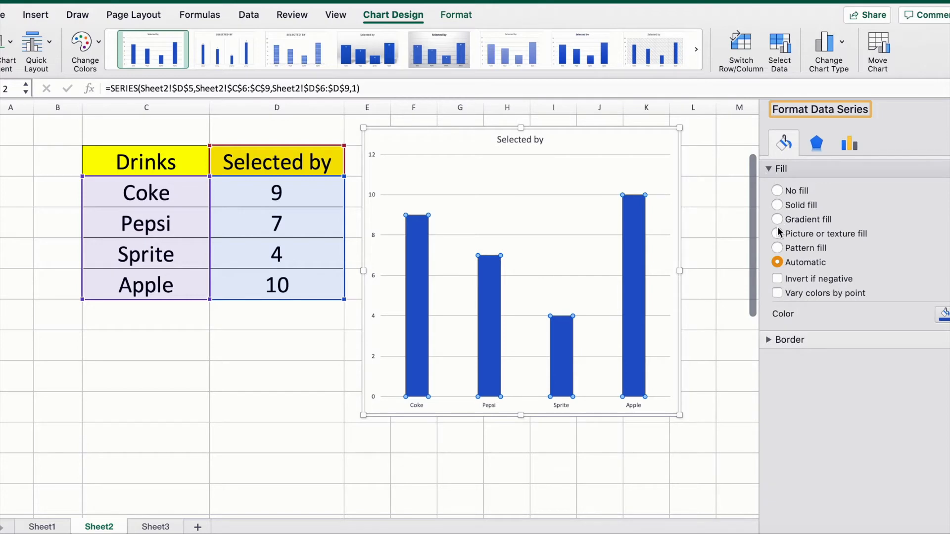
mouse_move(778, 237)
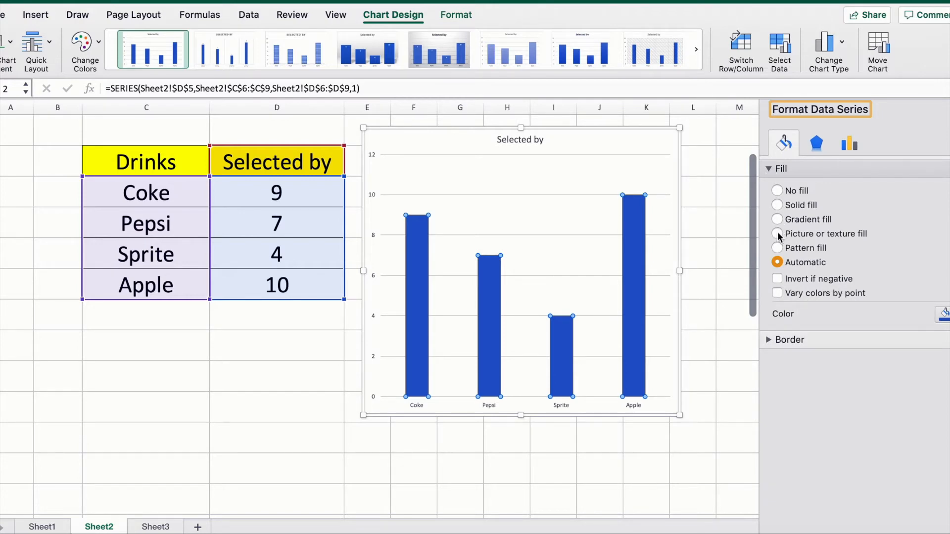
left_click(777, 234)
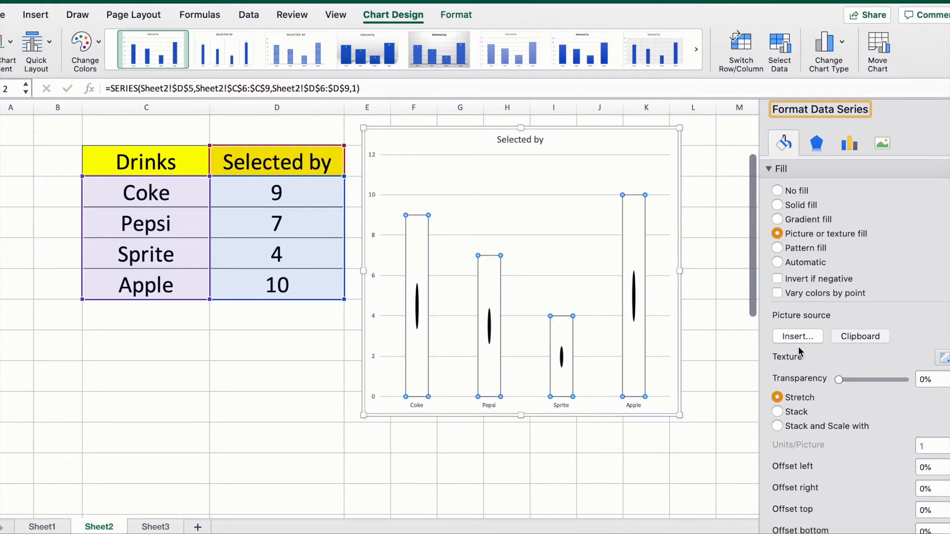
mouse_move(797, 345)
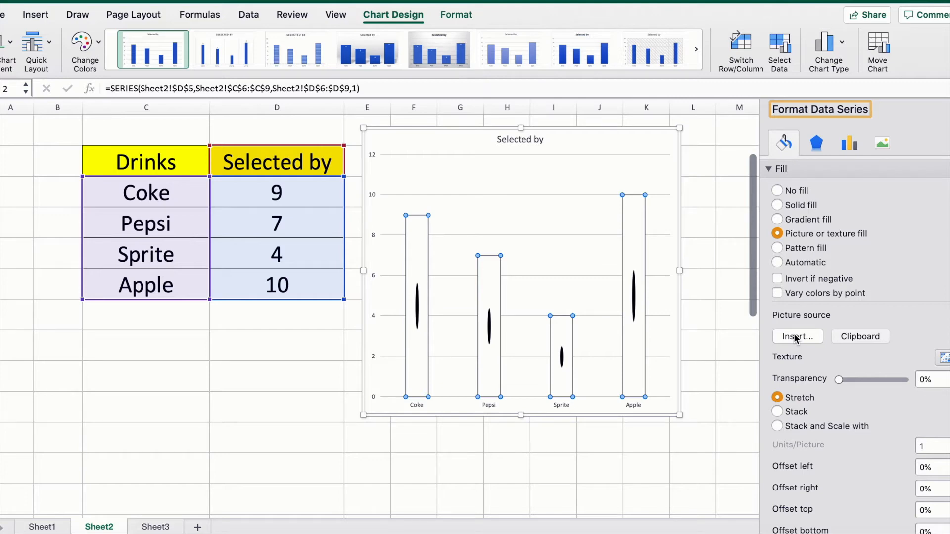
mouse_move(797, 339)
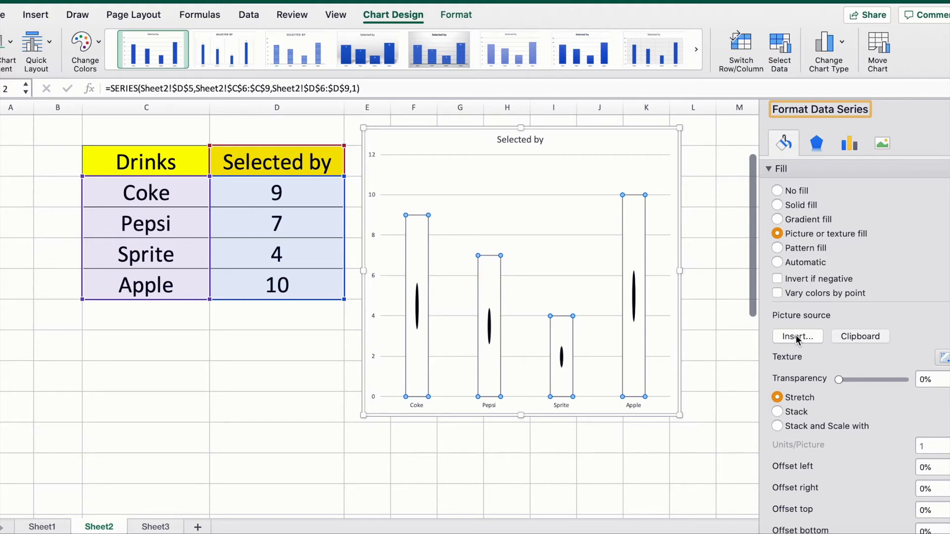
mouse_move(778, 429)
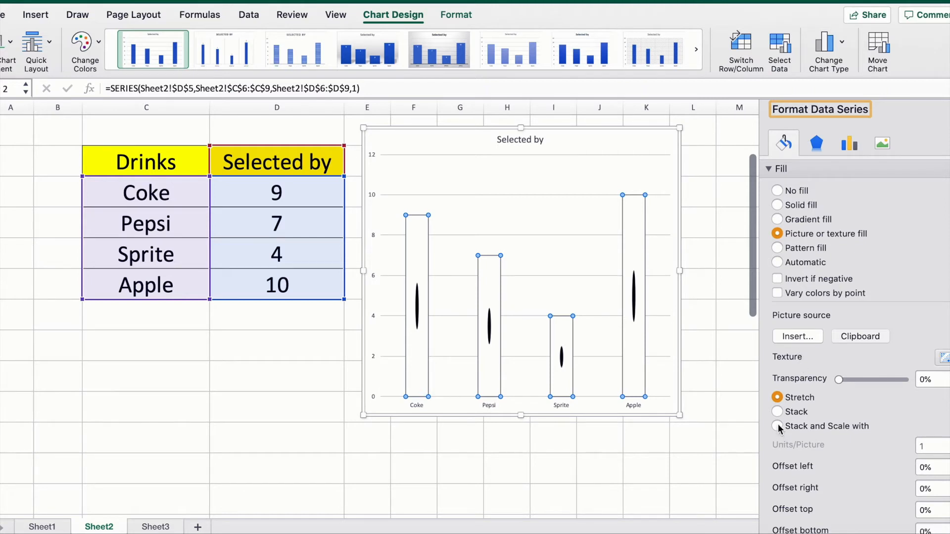
left_click(777, 426)
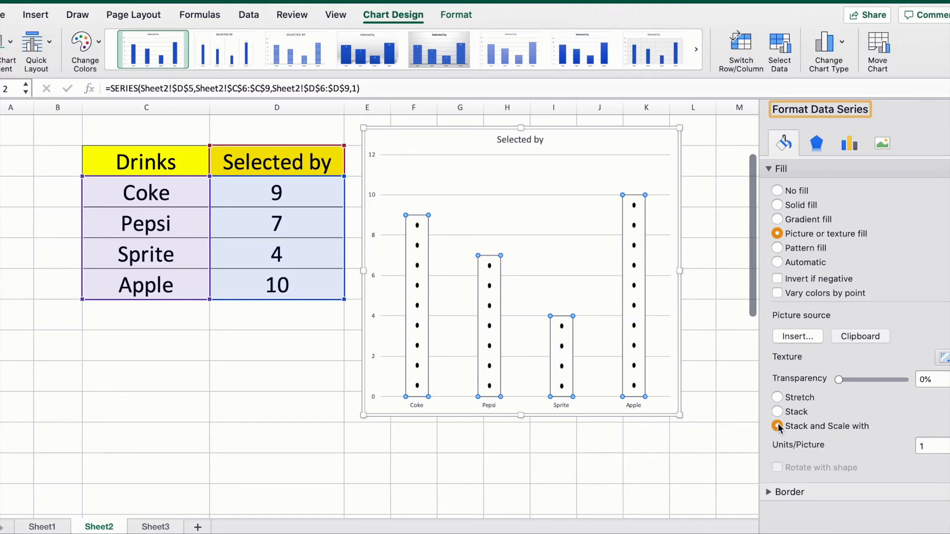
left_click(778, 426)
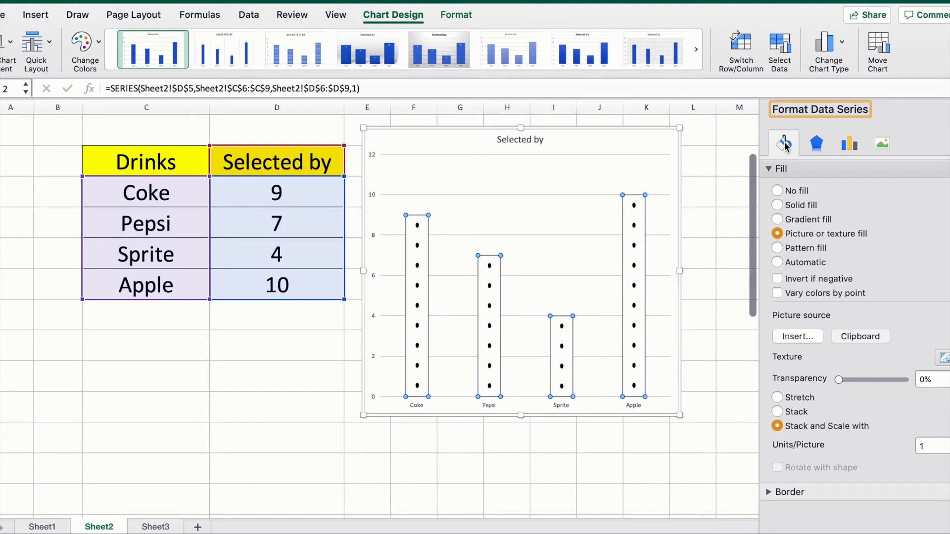
mouse_move(783, 144)
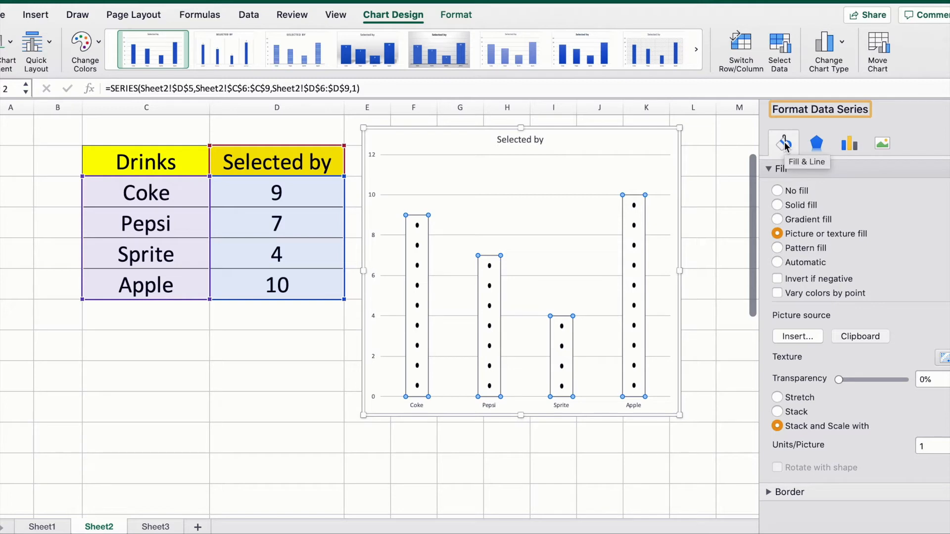
mouse_move(780, 235)
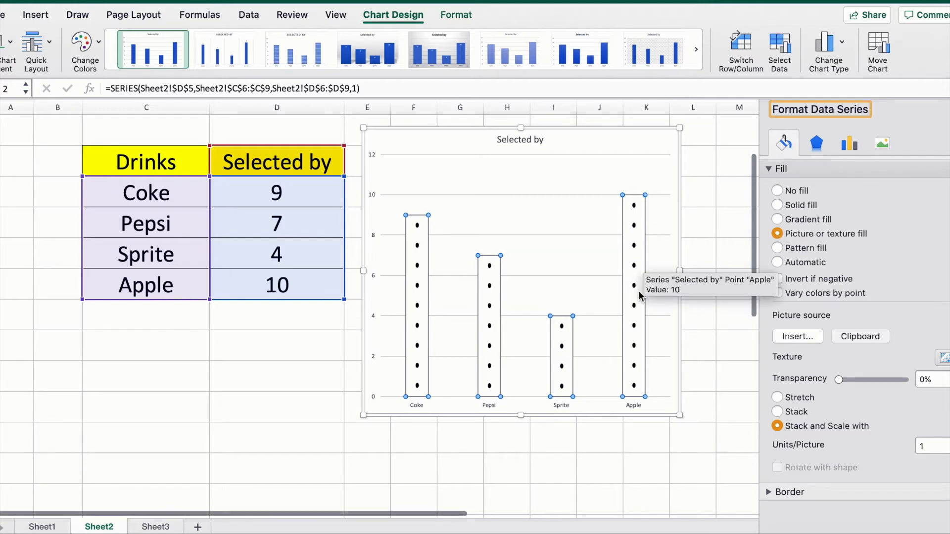
mouse_move(800, 351)
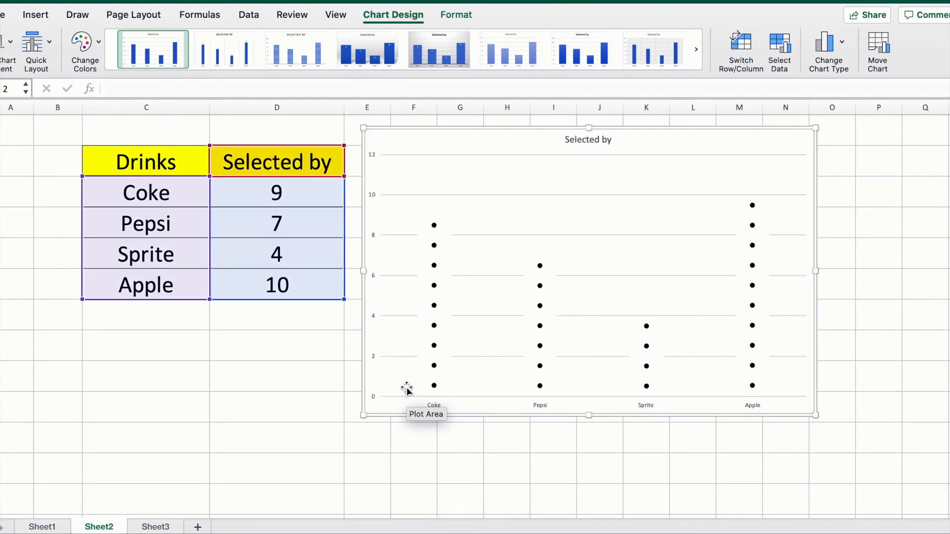
mouse_move(598, 405)
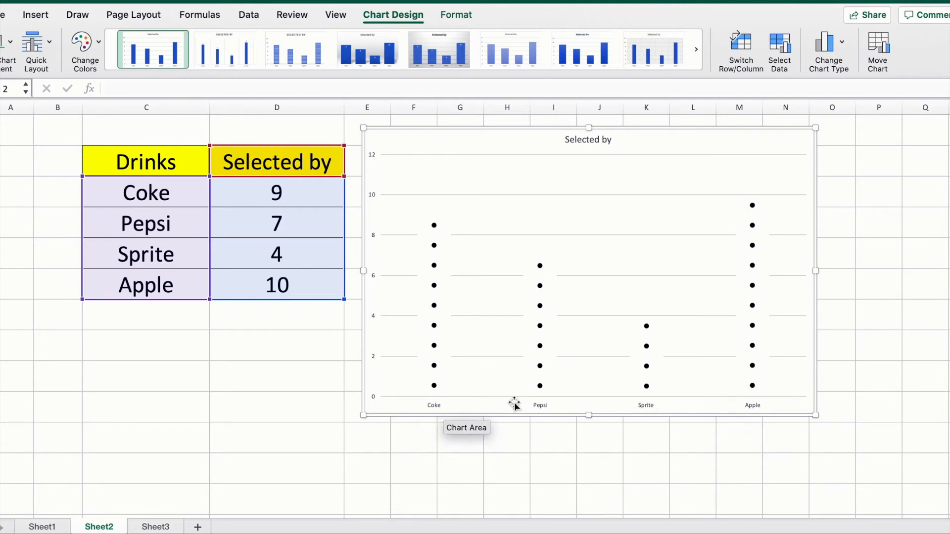
mouse_move(434, 226)
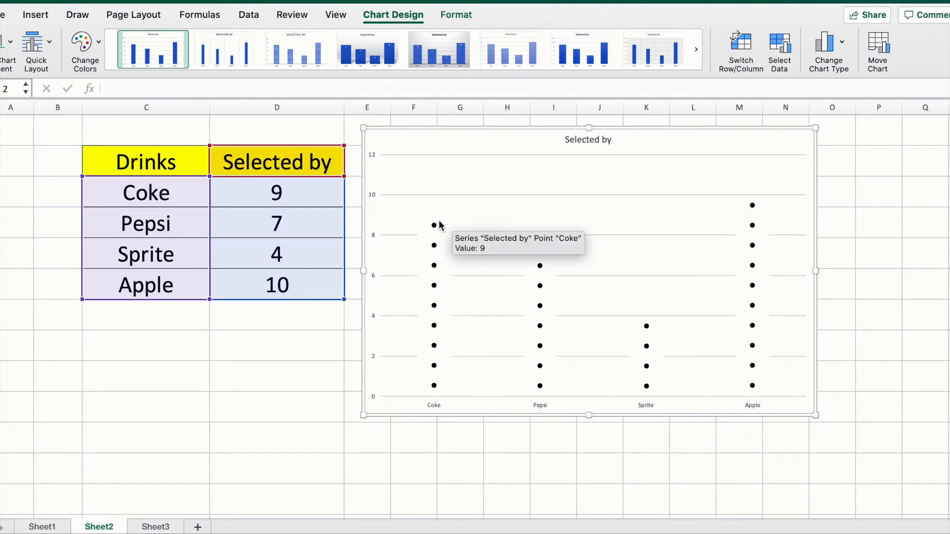
mouse_move(437, 387)
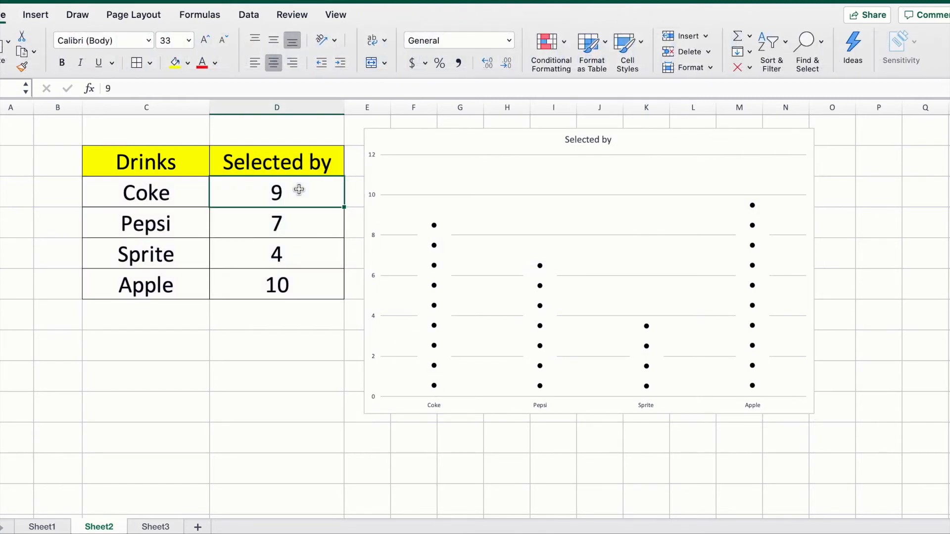
mouse_move(434, 283)
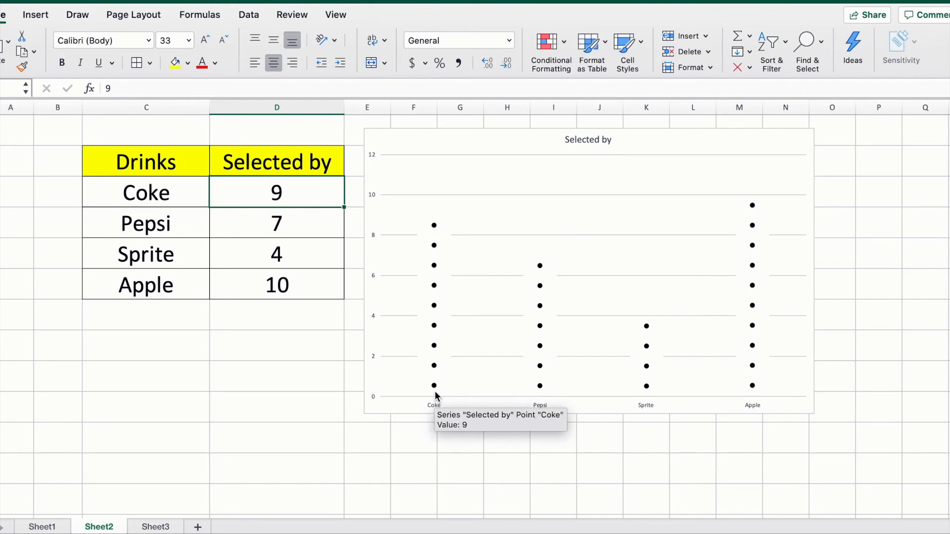
mouse_move(433, 348)
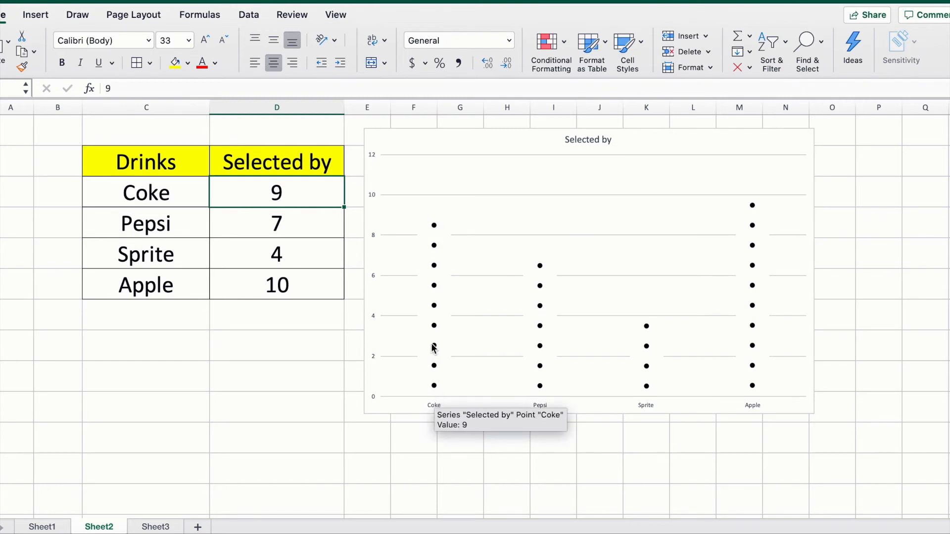
mouse_move(435, 269)
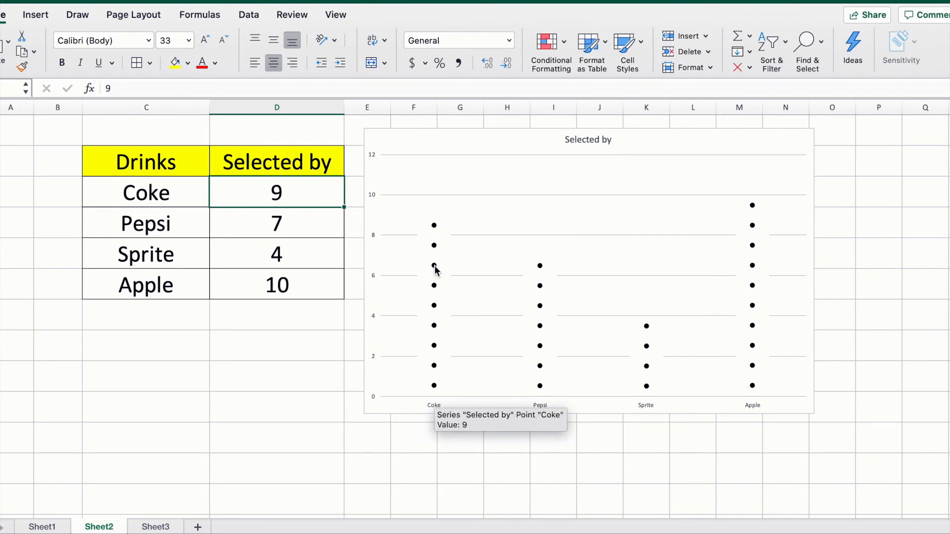
mouse_move(302, 194)
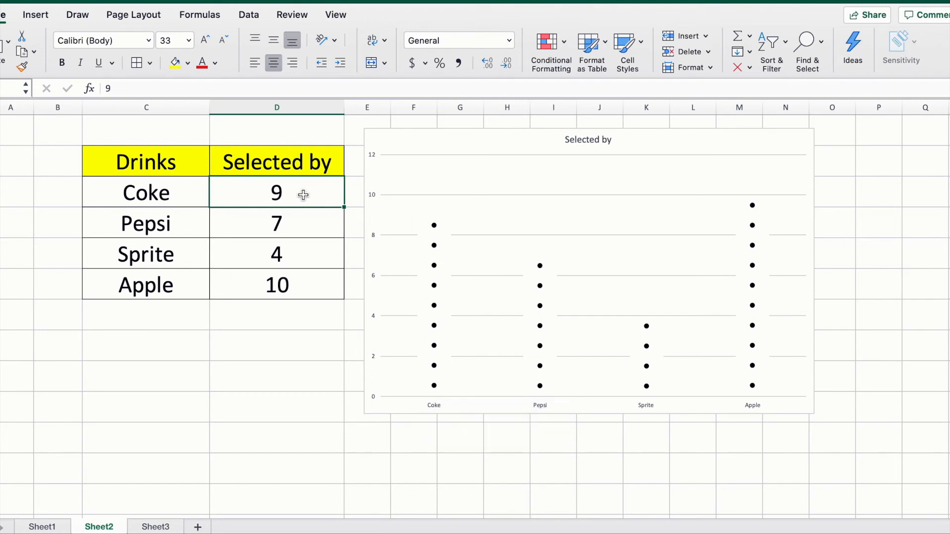
mouse_move(527, 308)
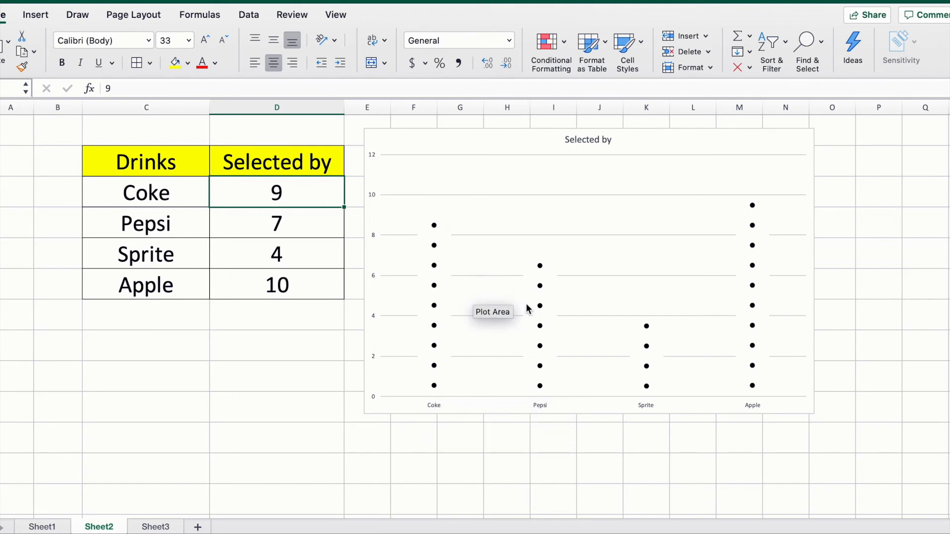
left_click(588, 140)
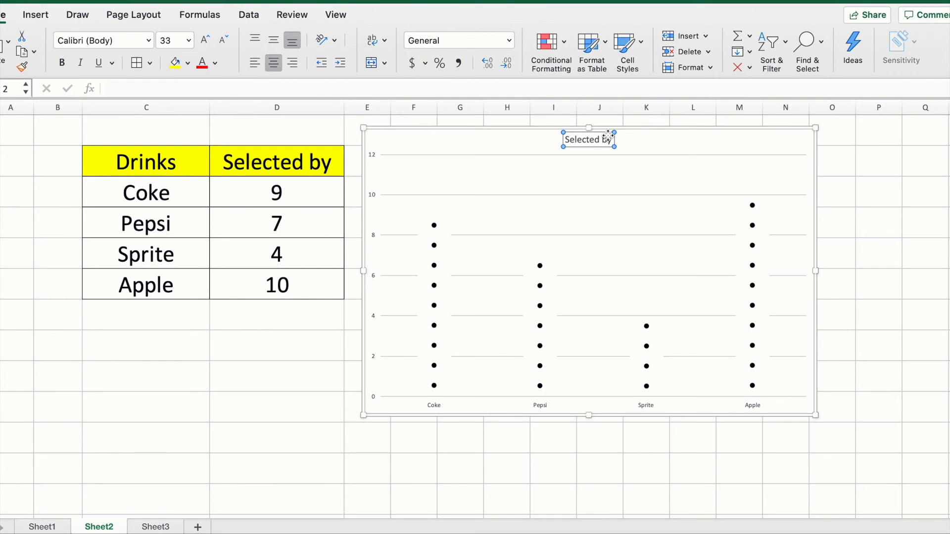
left_click(392, 15)
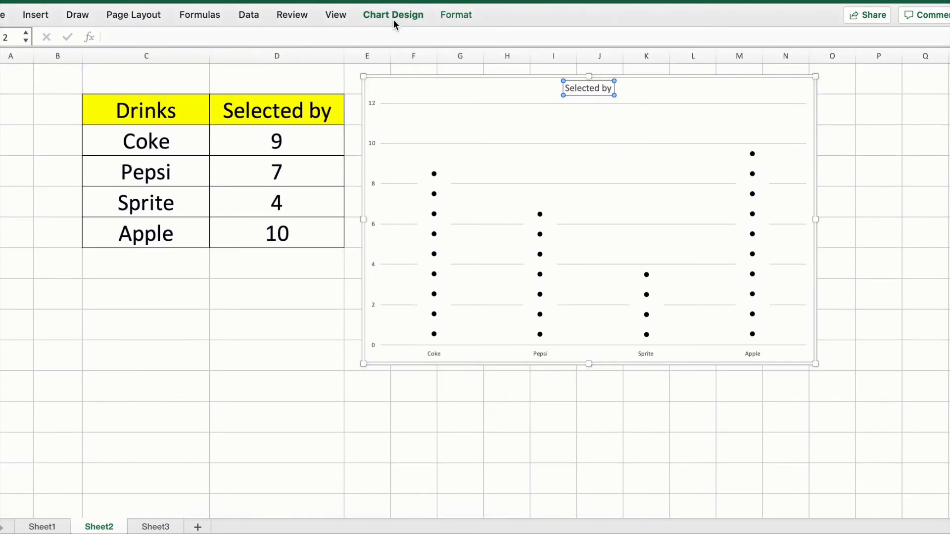
left_click(392, 15)
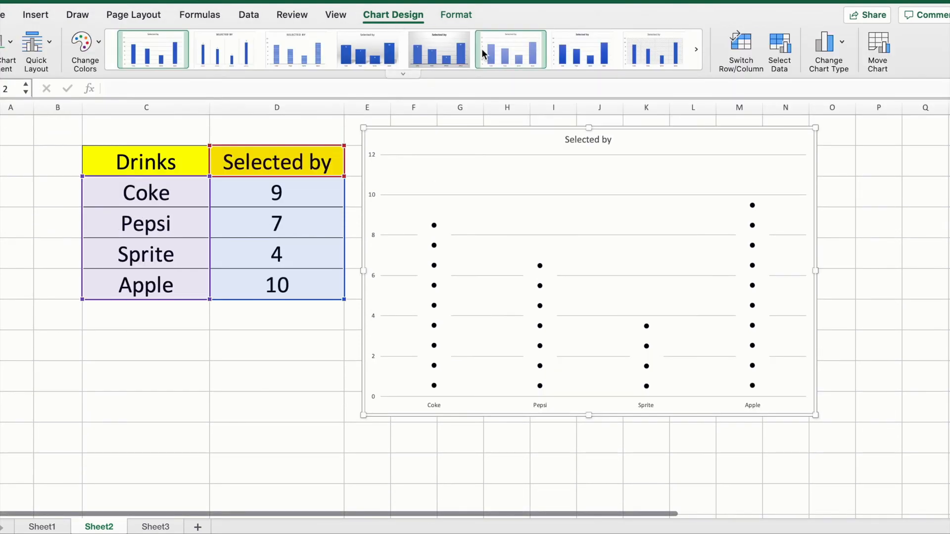
left_click(368, 49)
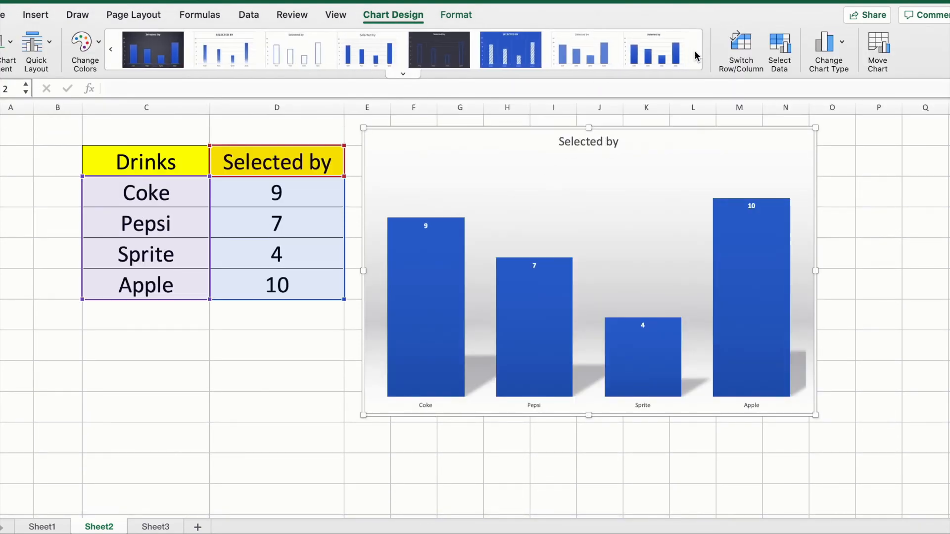
mouse_move(599, 285)
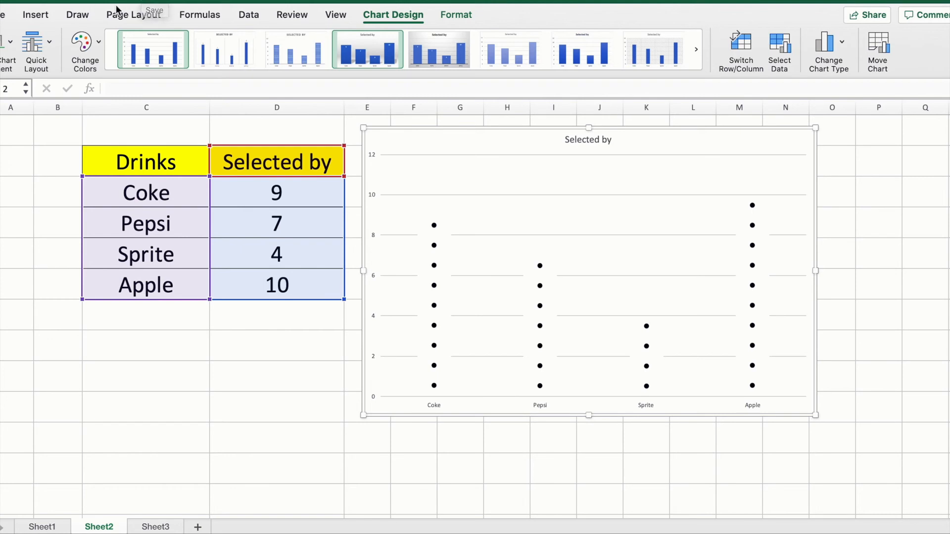
mouse_move(261, 79)
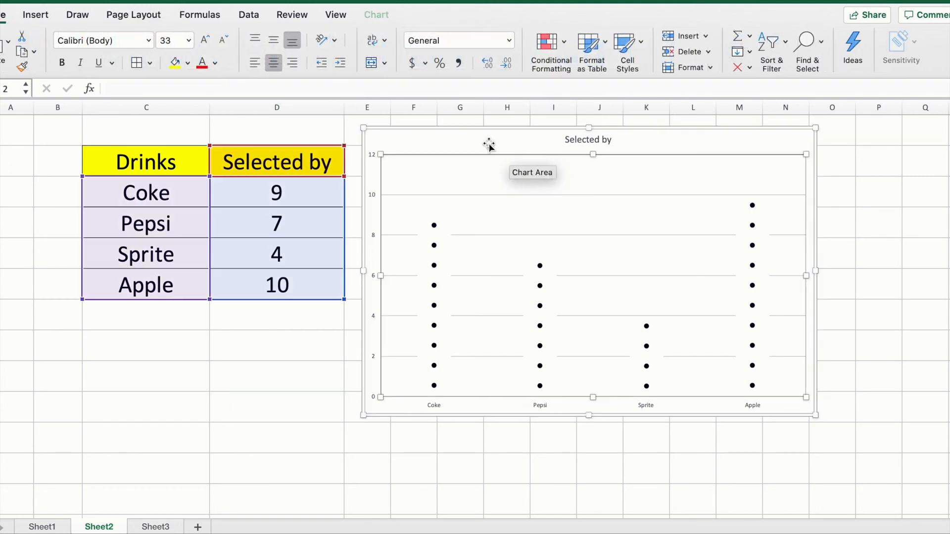
- Add a Drinks horizontal axis title with font size 22
left_click(8, 46)
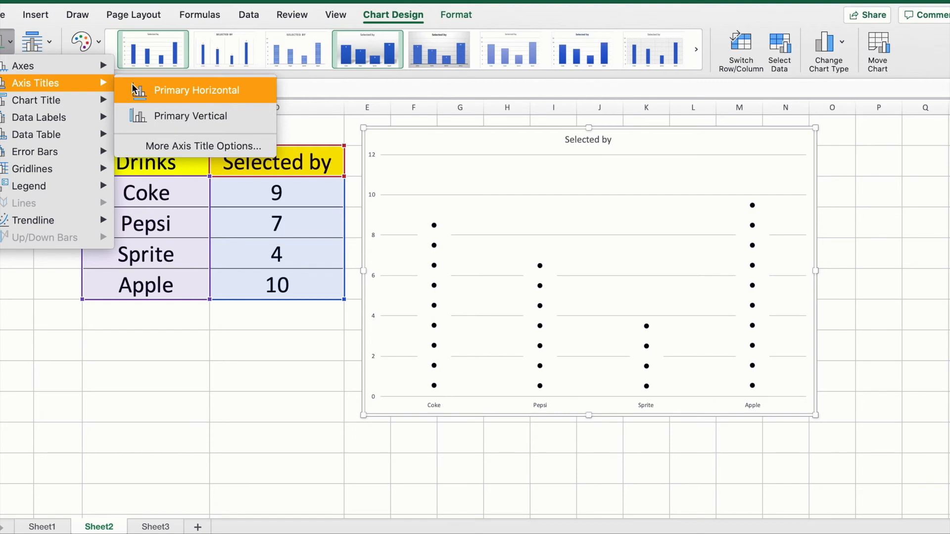
left_click(196, 90)
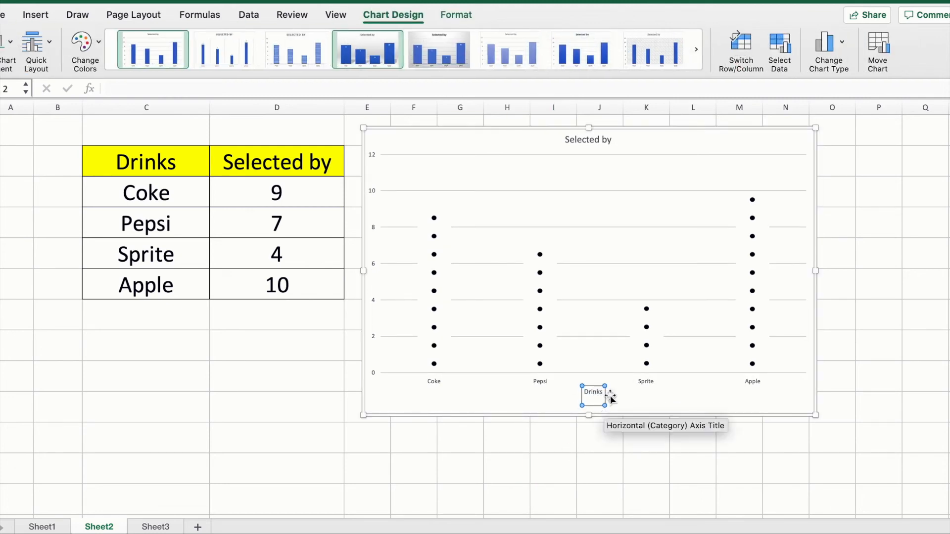
double_click(593, 392)
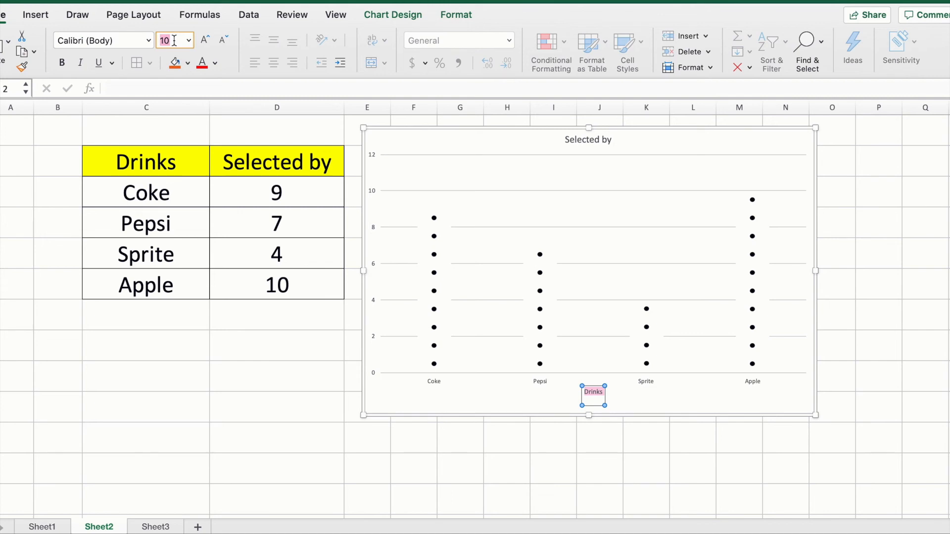
type("22")
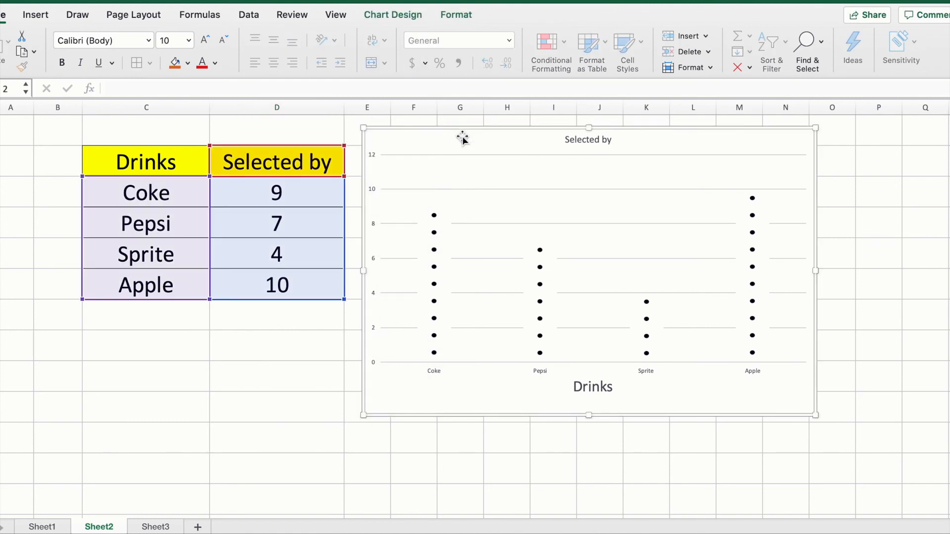
left_click(392, 14)
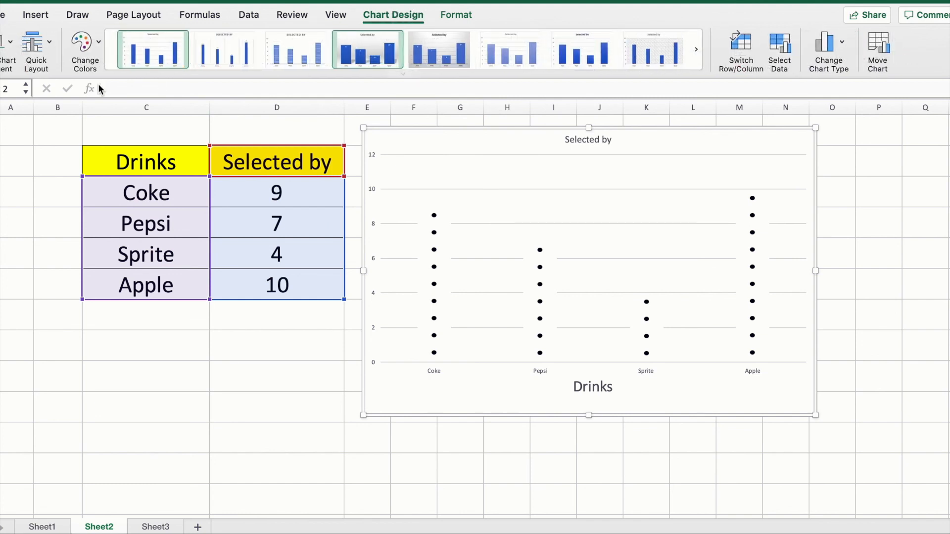
- Add a Frequency vertical axis title and retype the chart title as Dot
left_click(7, 52)
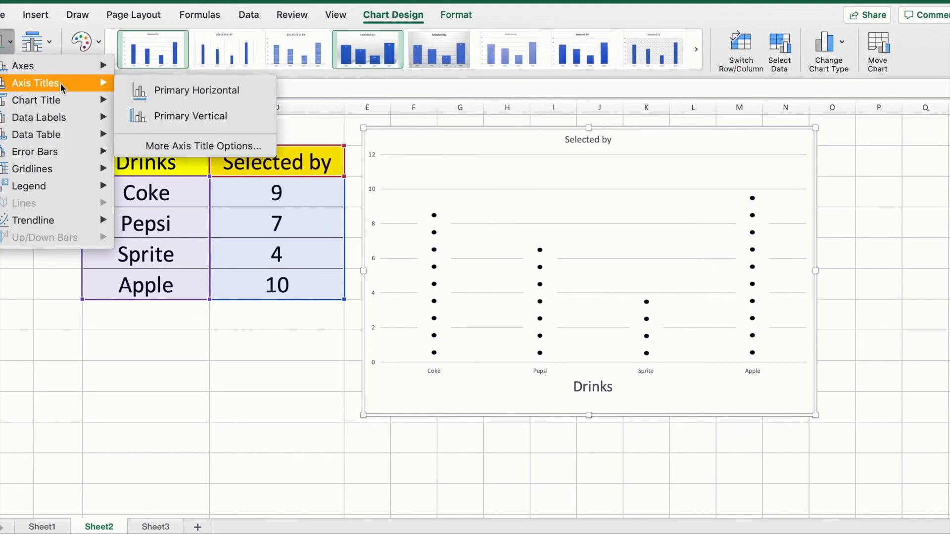
mouse_move(190, 116)
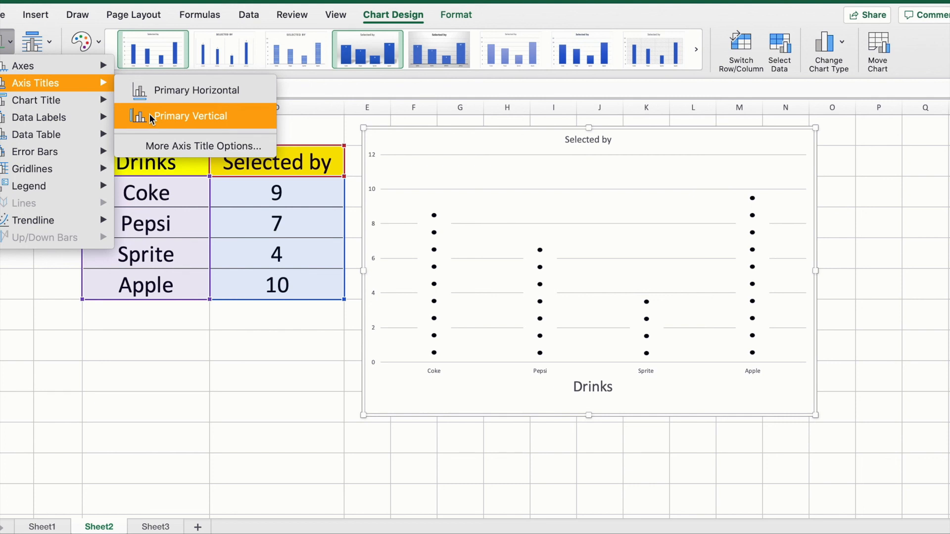
left_click(190, 116)
type("Frequency")
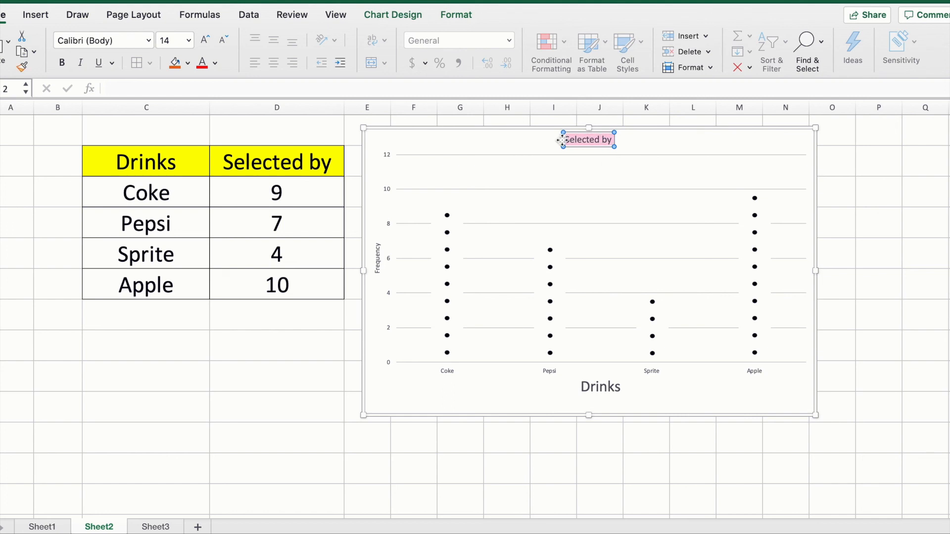
type("Dot")
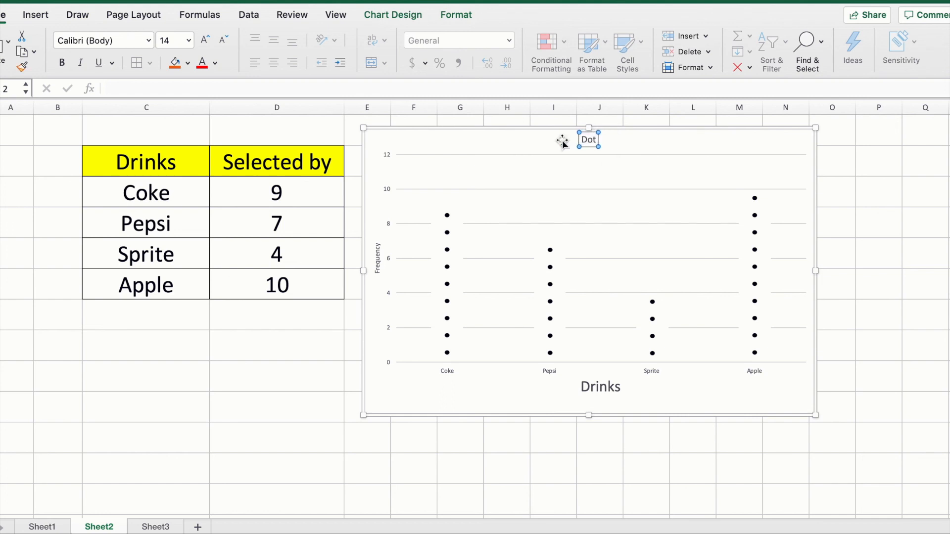